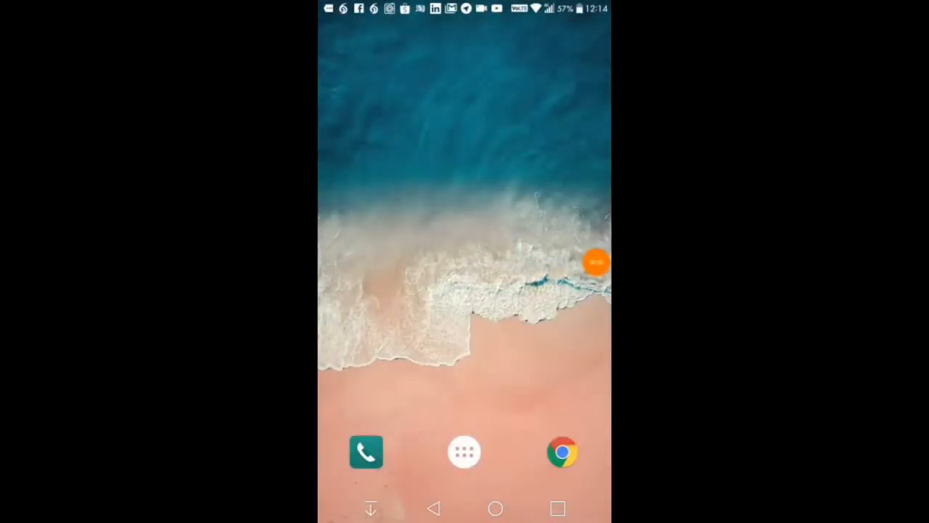
# Show the full list of installed apps from the home screen.
pyautogui.click(465, 452)
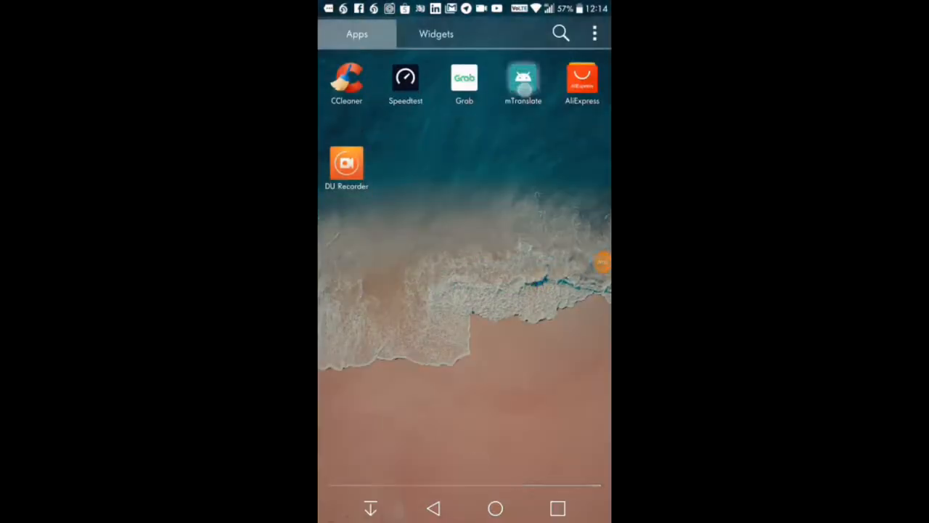
# Launch mTranslate to its welcome screen inviting a movie-poster snap.
pyautogui.click(523, 81)
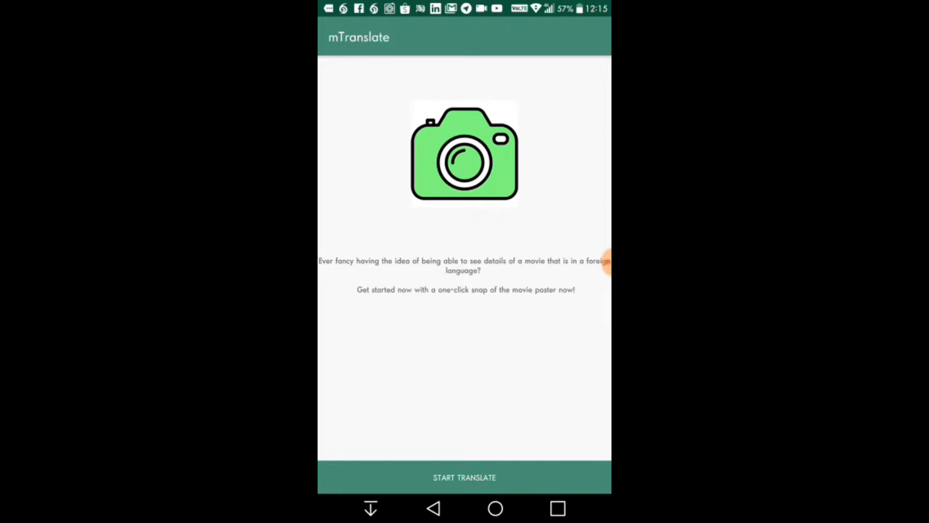
pyautogui.click(465, 476)
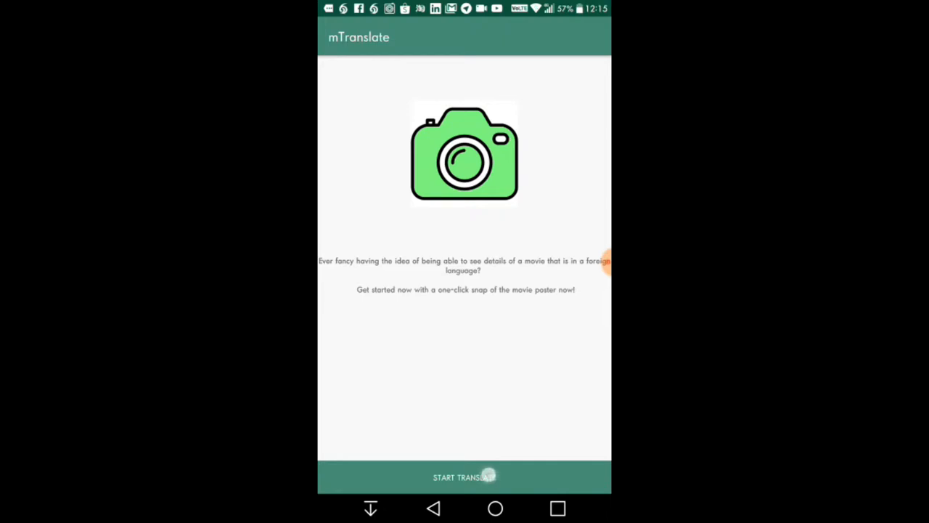
# Snap the Jumanji poster with the Camera app and accept the photo for translation.
pyautogui.click(464, 476)
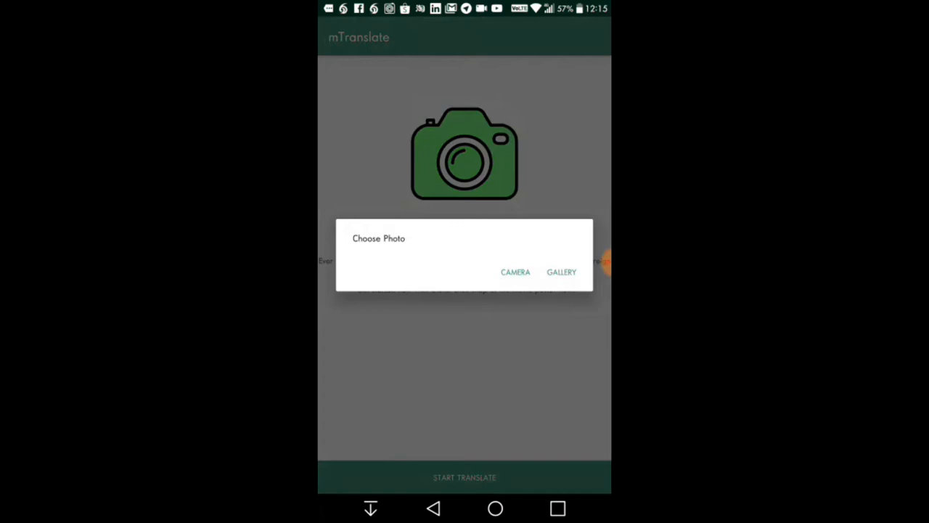
pyautogui.click(515, 272)
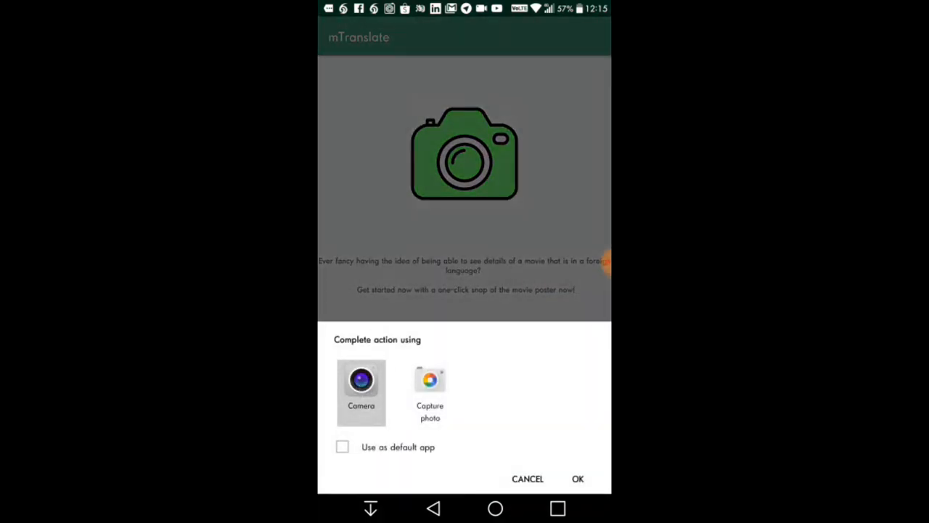
pyautogui.click(360, 380)
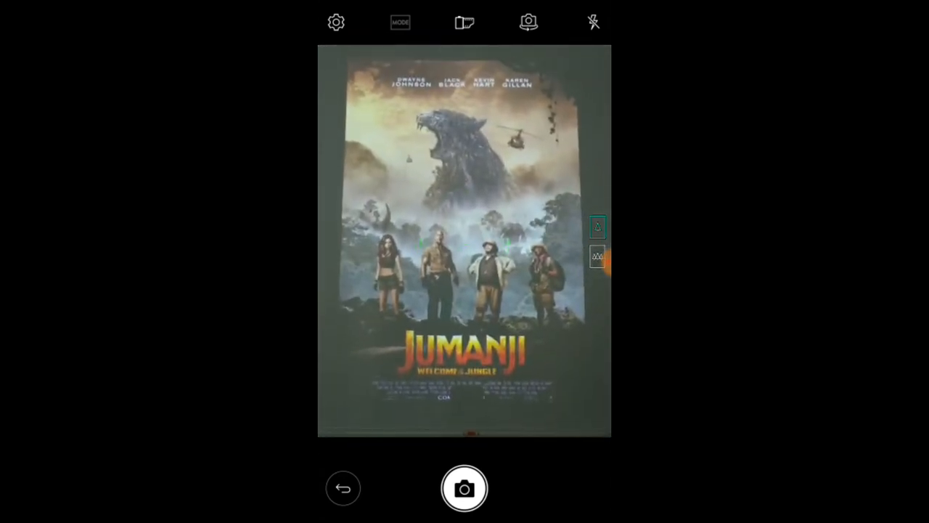
pyautogui.click(464, 488)
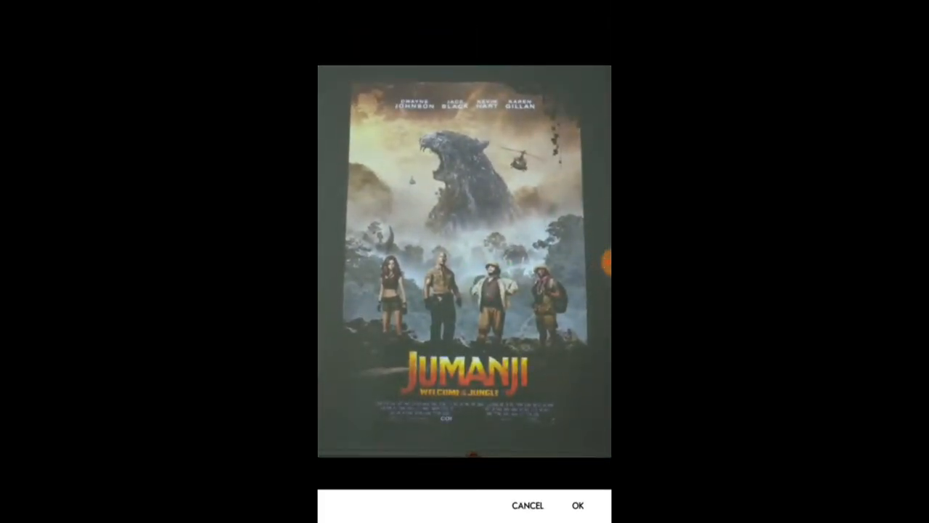
pyautogui.click(577, 505)
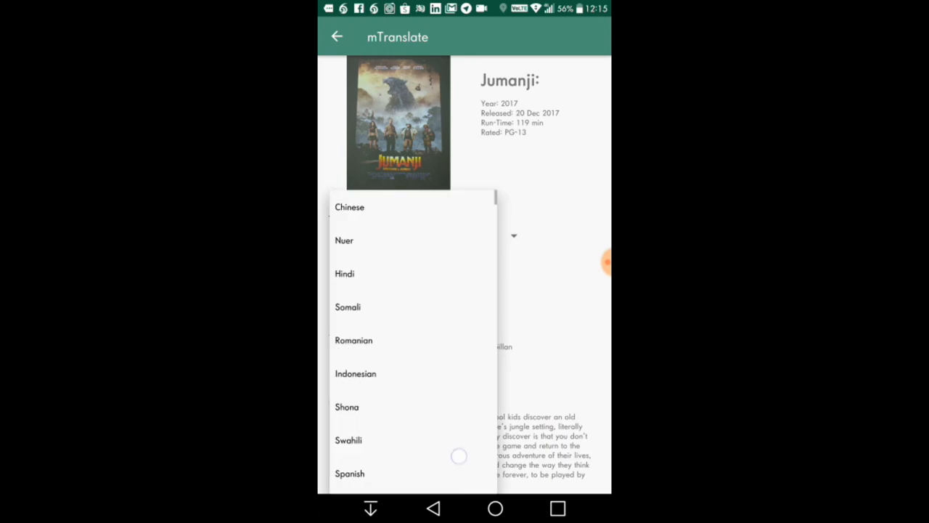
# Choose Russian in the Translate to list so the Jumanji details appear in Russian.
pyautogui.scroll(-3)
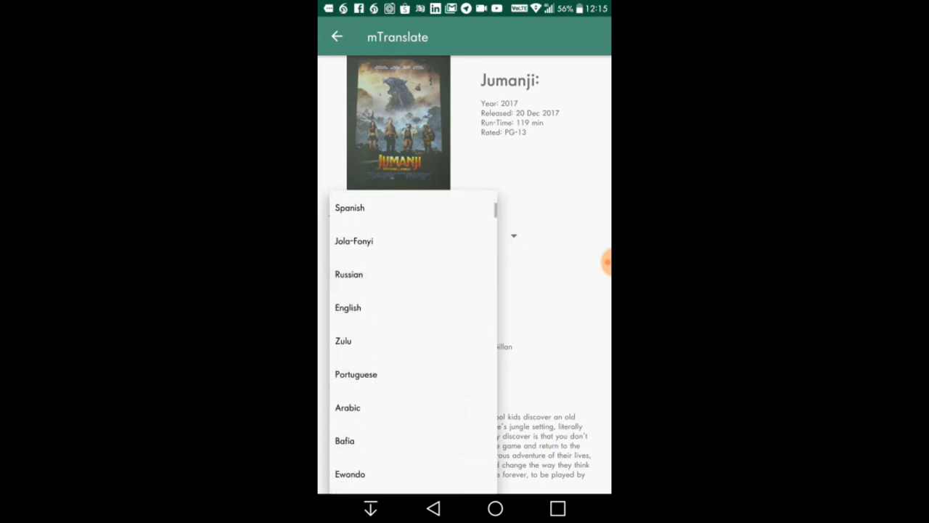
pyautogui.click(349, 274)
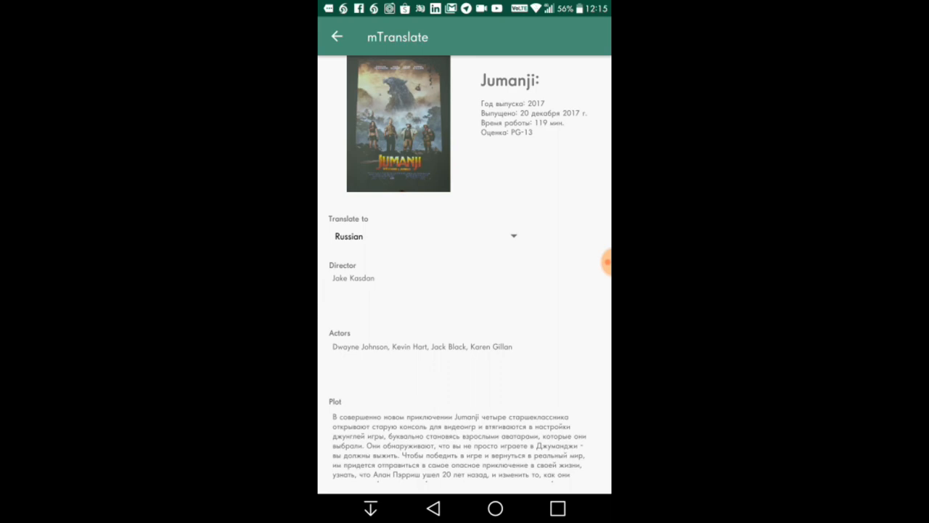